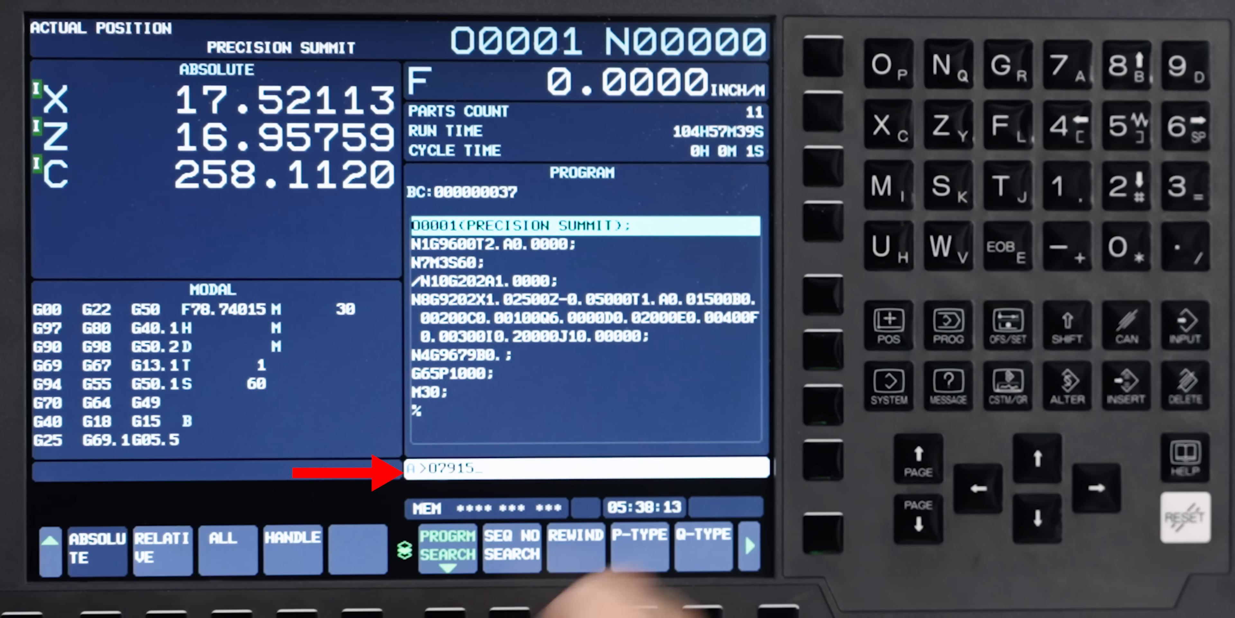
# Step: Search and load program O7915, then make O0001 (PRECISION SUMMIT) the active program again
pyautogui.click(446, 543)
pyautogui.write('O0001')
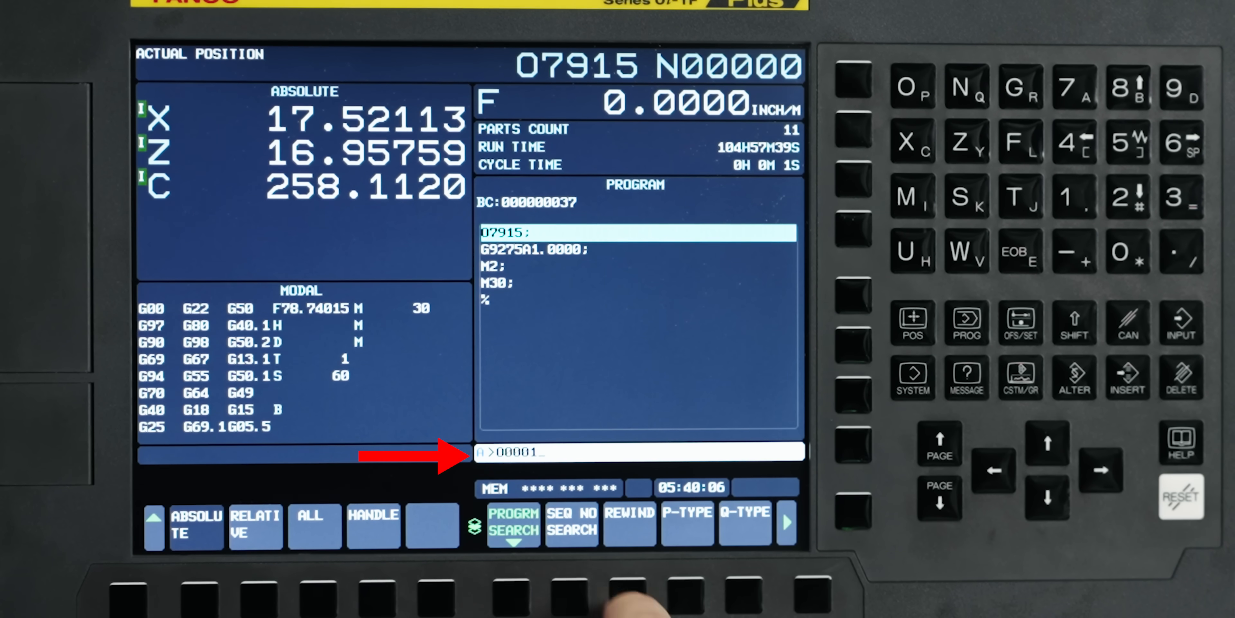
pyautogui.click(513, 526)
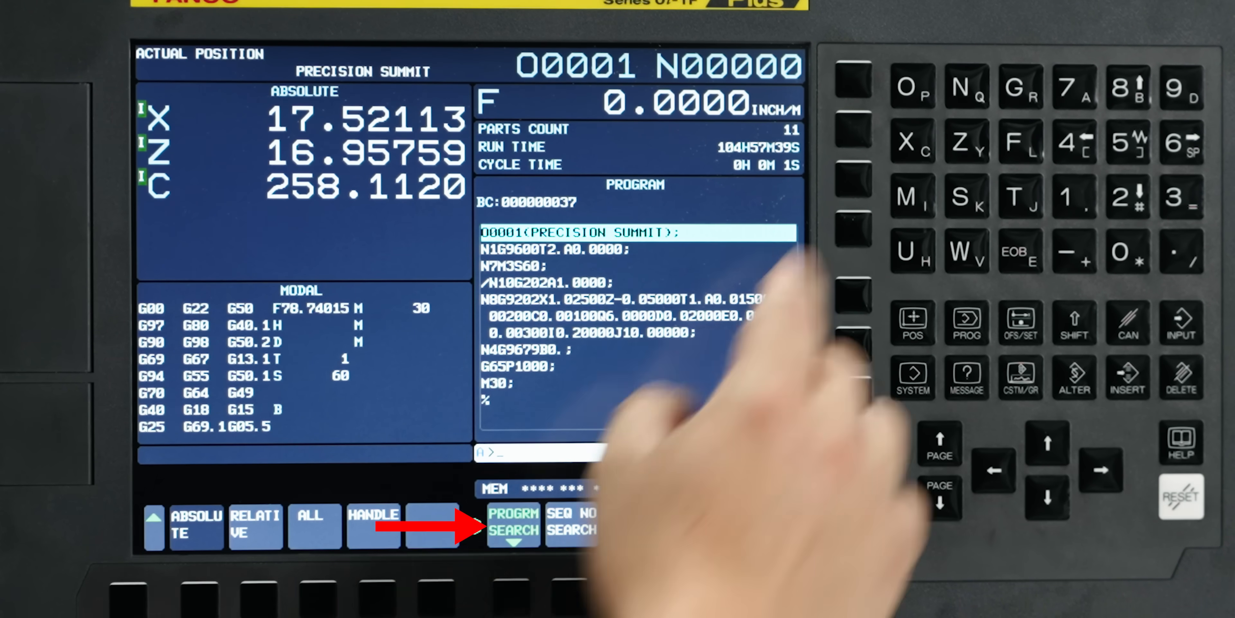